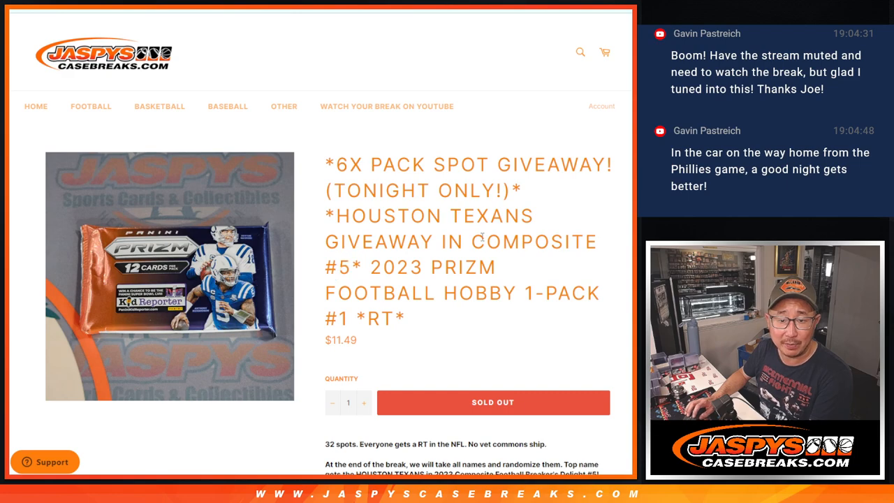
mouse_move(500, 304)
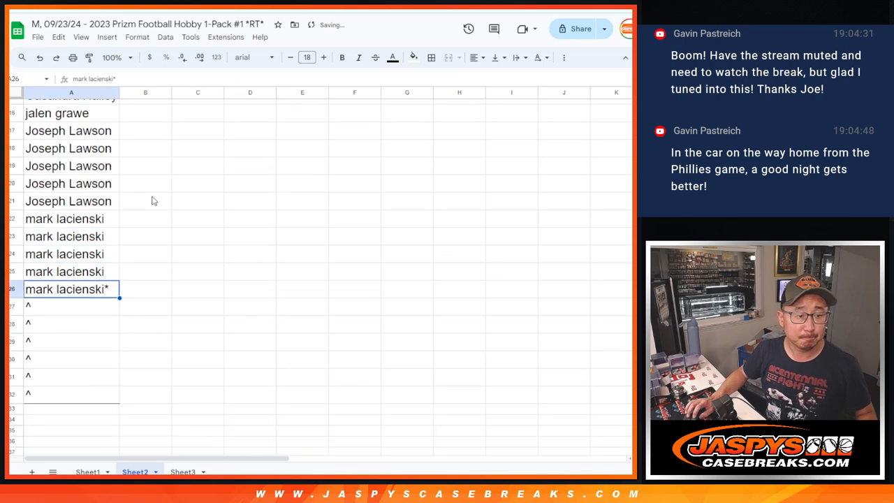
left_click_drag(71, 305, 71, 393)
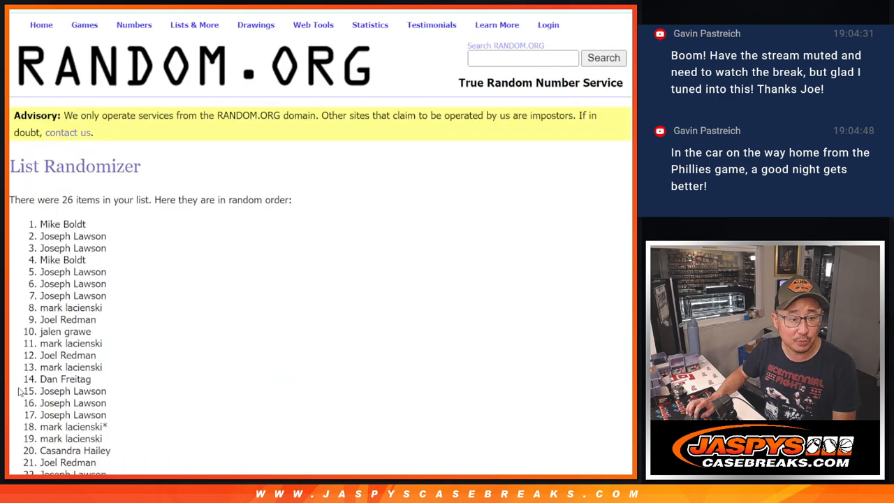
Select the top six shuffled names from the RANDOM.ORG results for copying
scroll("down", 3)
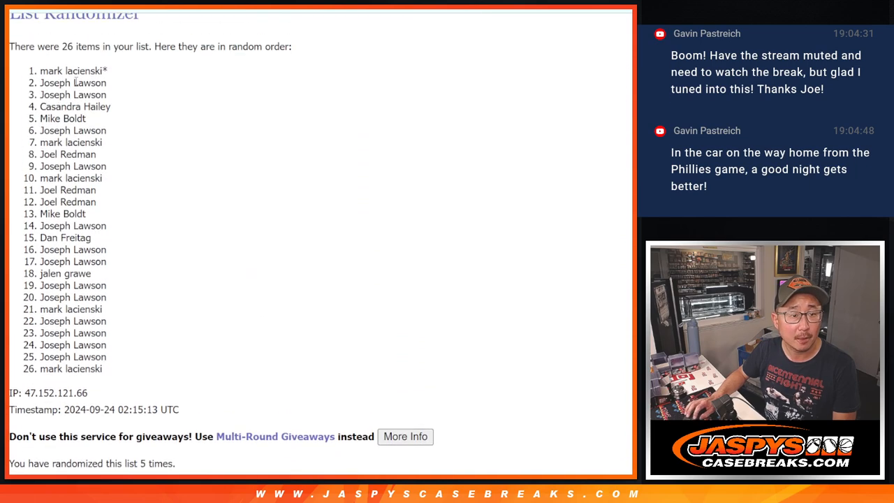
left_click_drag(39, 70, 109, 106)
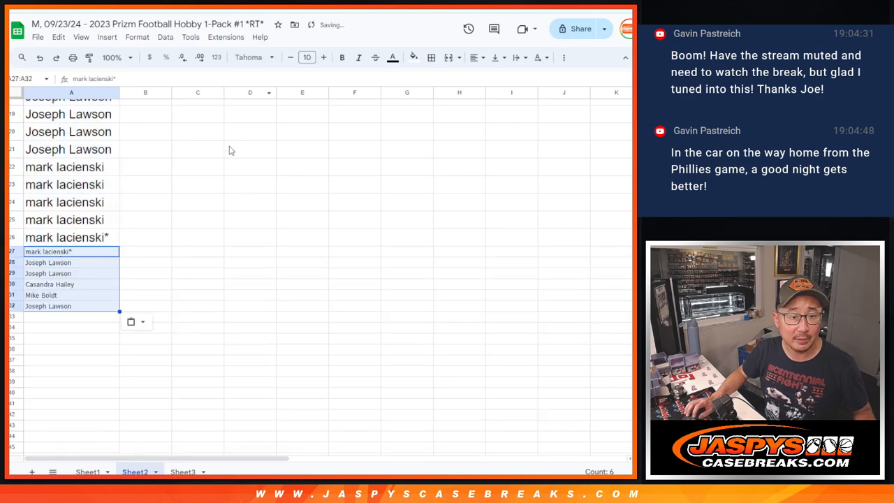
Append a caret to the six pasted names and select the full 32-entry column A
left_click(307, 57)
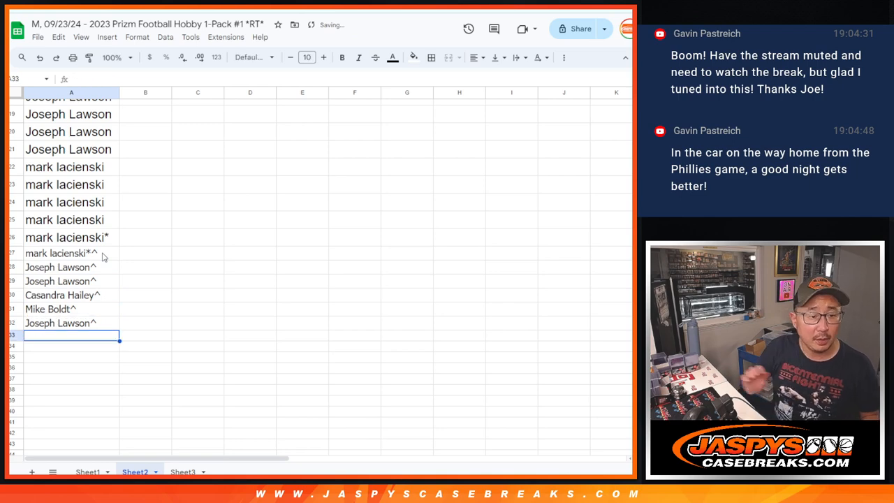
left_click(69, 323)
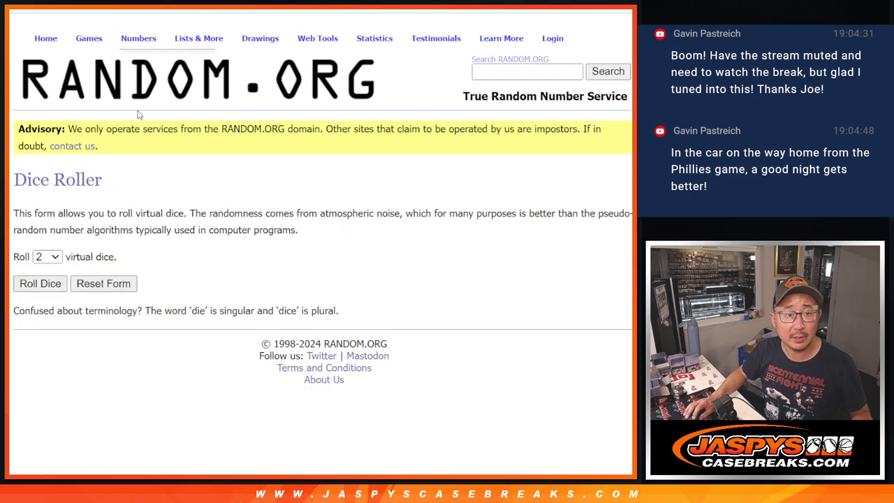
Shuffle the 32 names in the List Randomizer and select the whole resulting order to copy
left_click(39, 282)
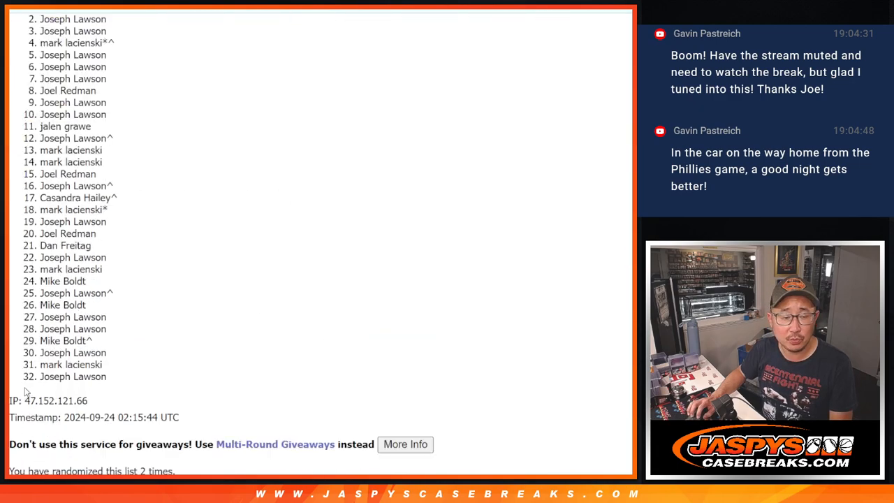
scroll("up", 3)
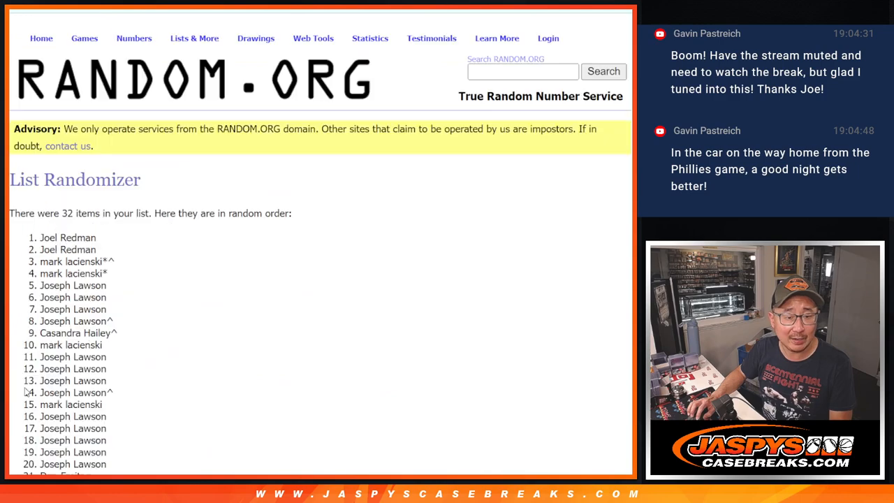
scroll("down", 3)
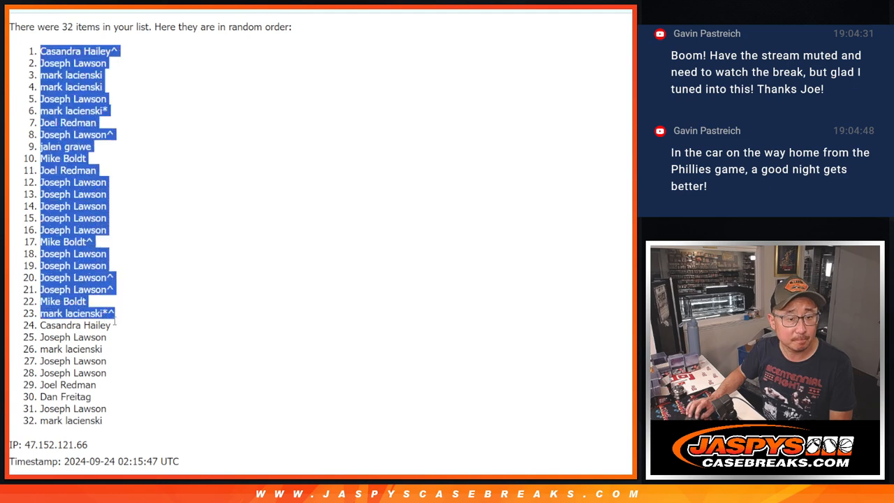
left_click_drag(114, 313, 112, 420)
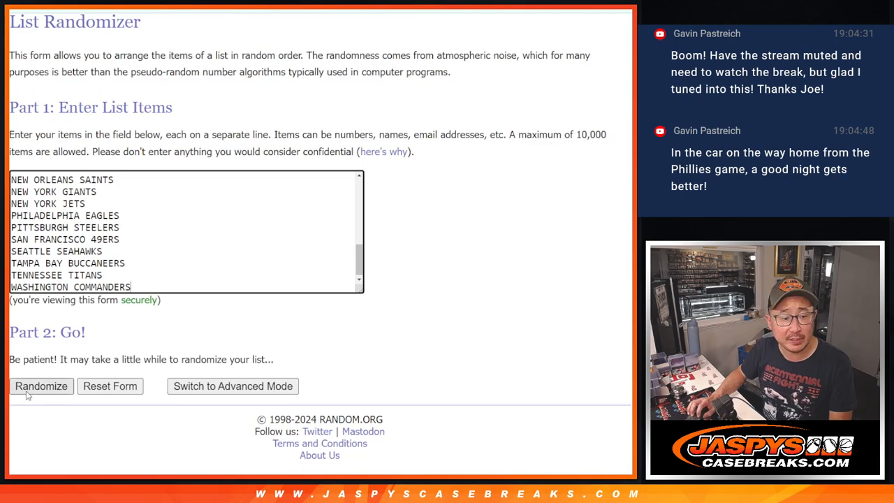
Shuffle the 32 NFL teams twice and review the final team order for copying
left_click(42, 385)
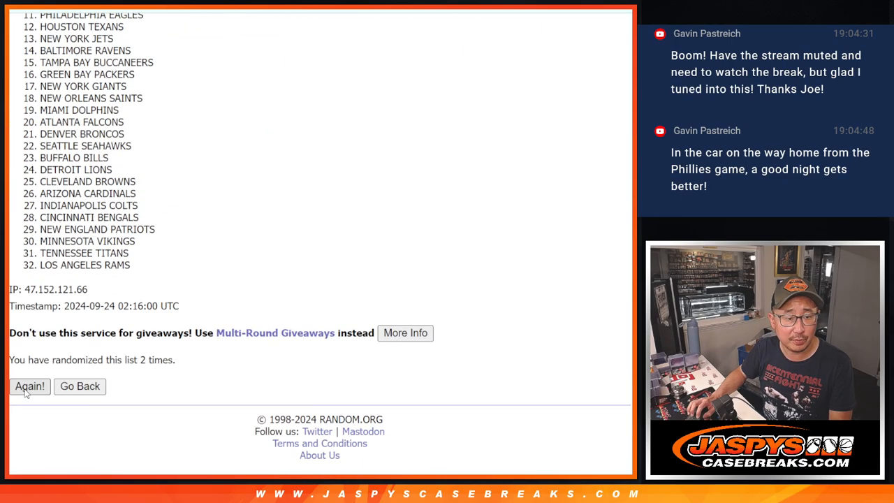
left_click(29, 385)
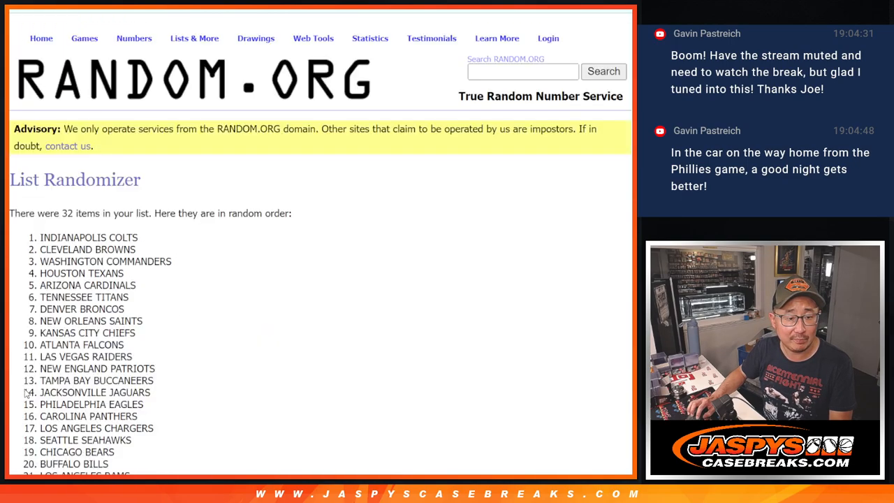
scroll("down", 3)
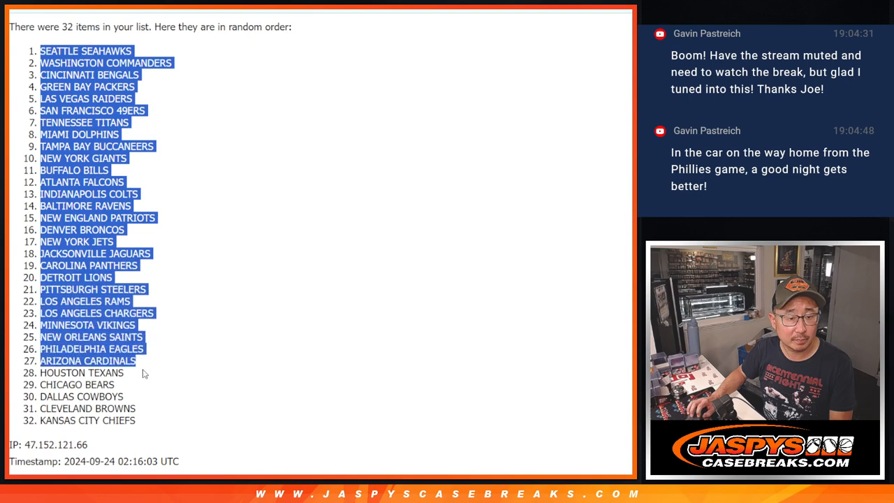
scroll("down", 3)
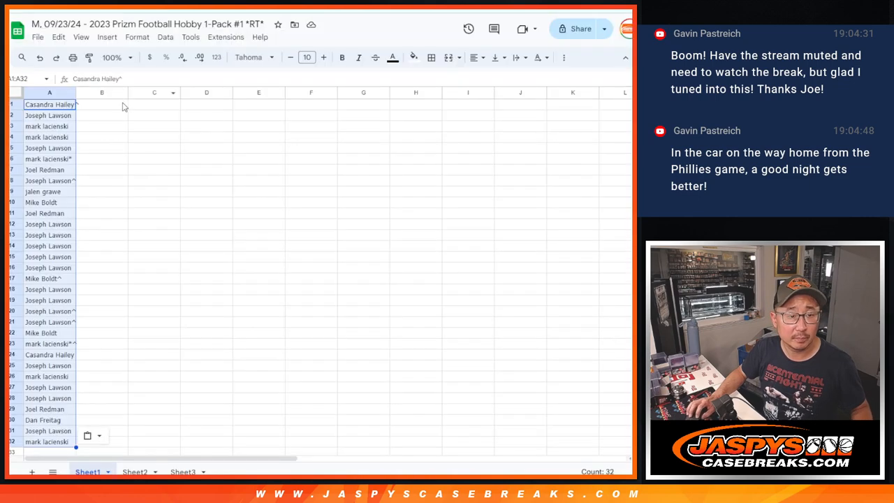
Set the name and team columns in the Oxygen font and zoom the sheet to 150%
left_click(251, 57)
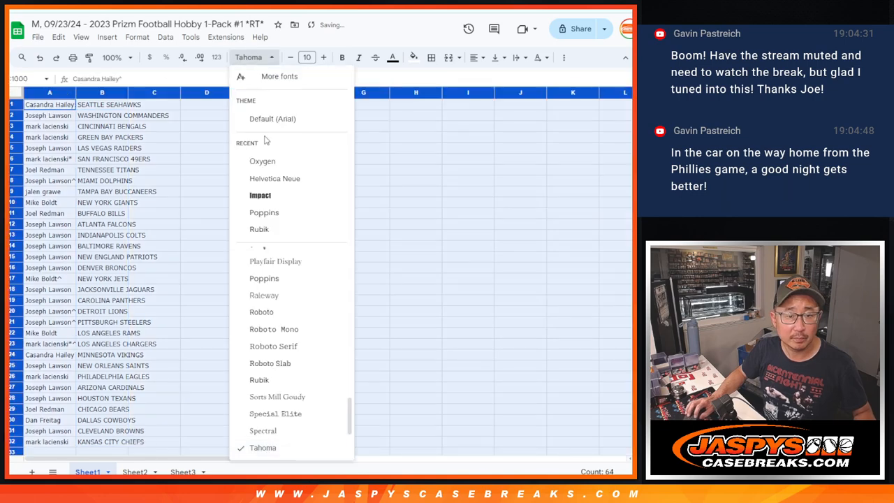
left_click(263, 160)
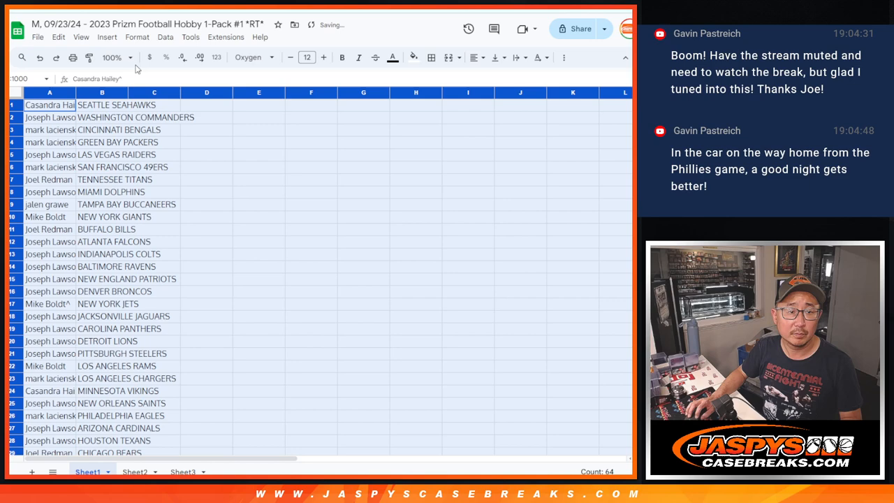
left_click(115, 57)
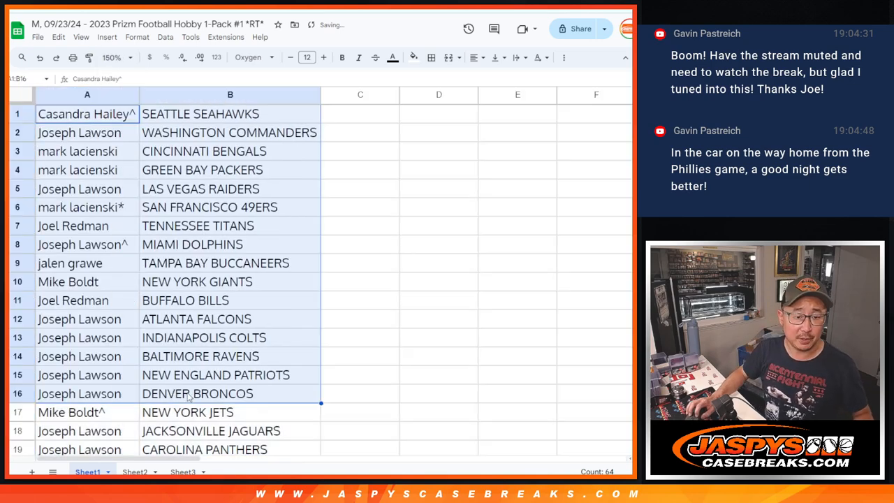
scroll("down", 3)
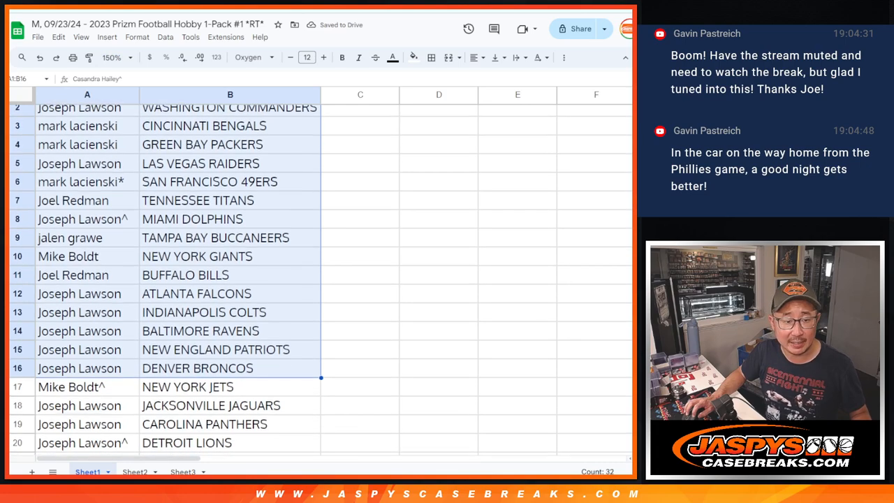
scroll("down", 3)
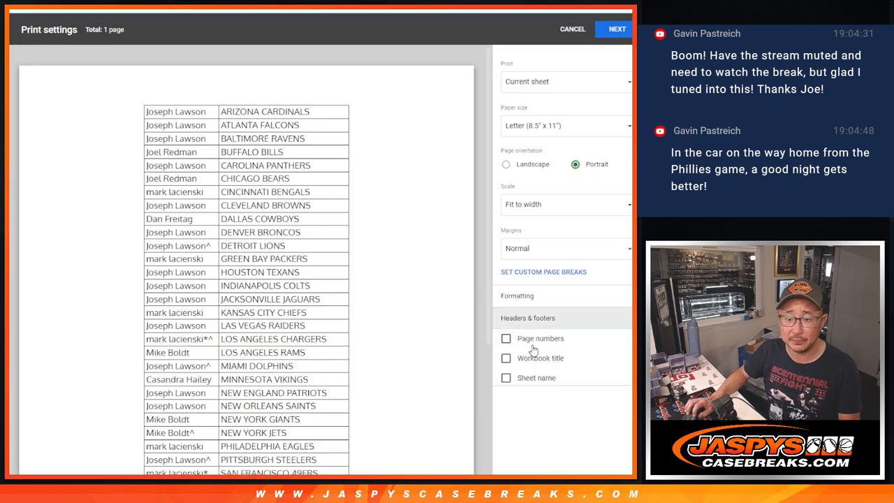
Send the team-sorted pairings to the Canon printer through the print dialog
left_click(618, 28)
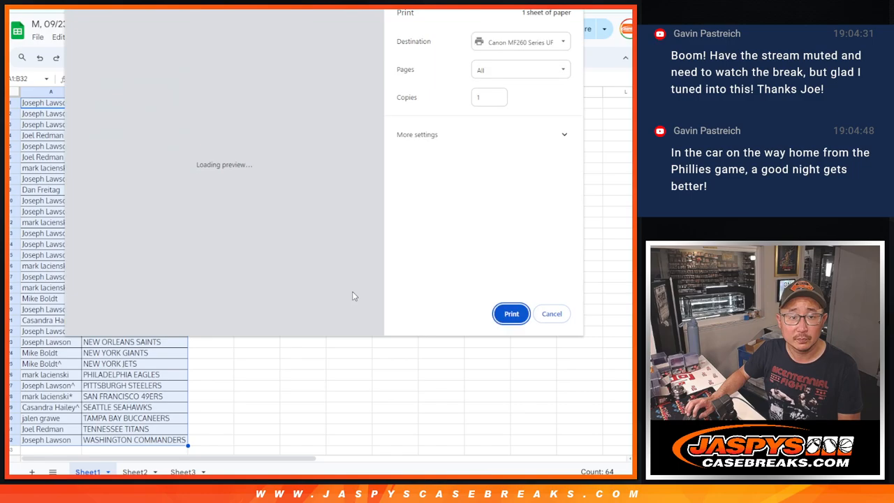
left_click(550, 312)
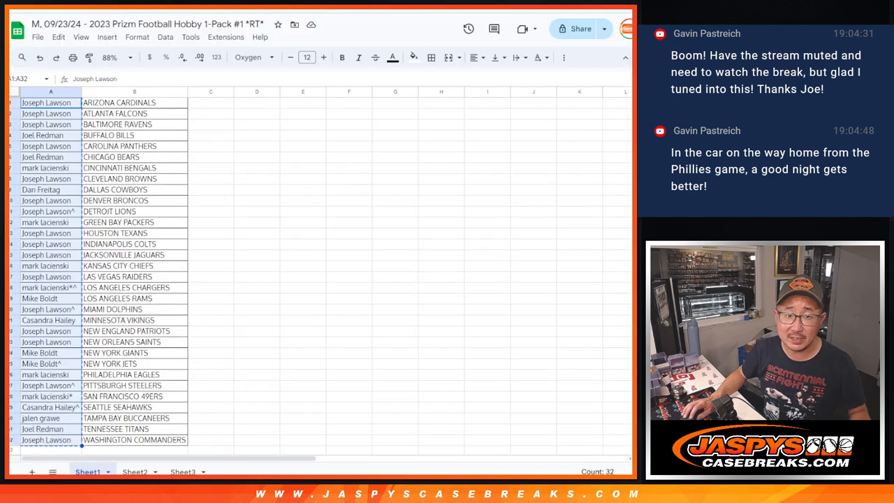
Roll the two virtual dice, landing four and four for a total of eight
left_click(182, 472)
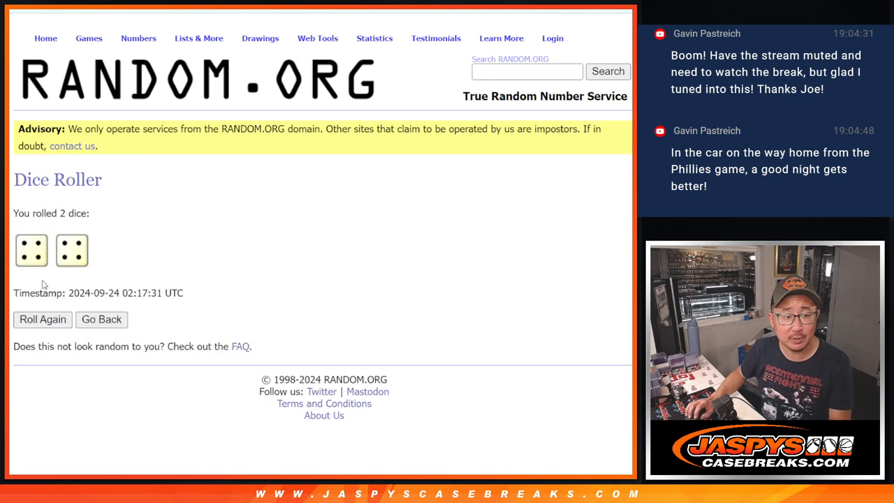
mouse_move(201, 246)
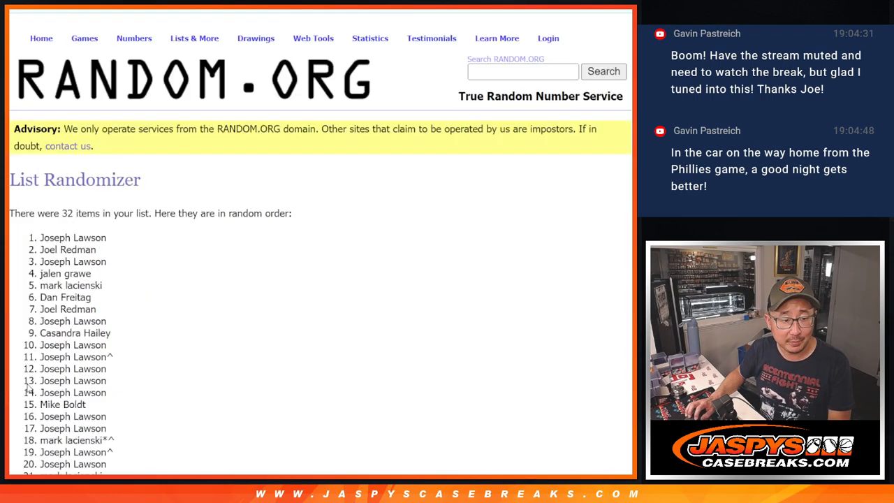
Select the final shuffled 32-name order and copy it for Sheet3
scroll("down", 3)
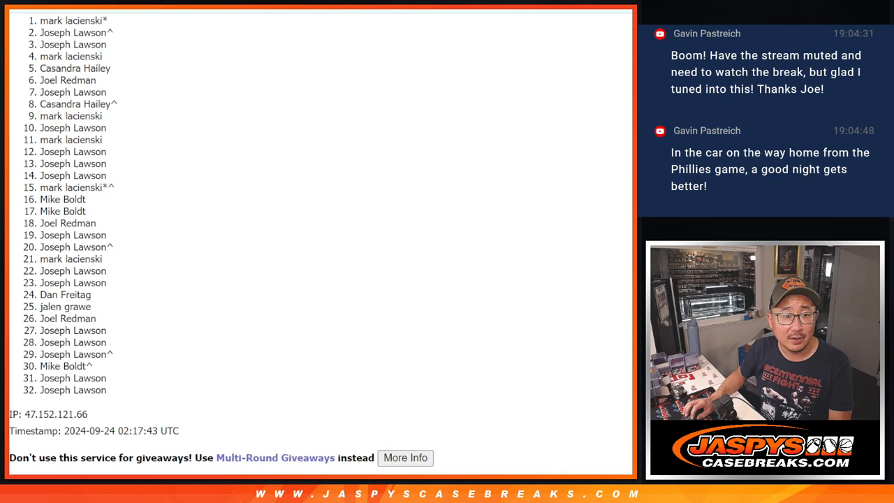
double_click(73, 29)
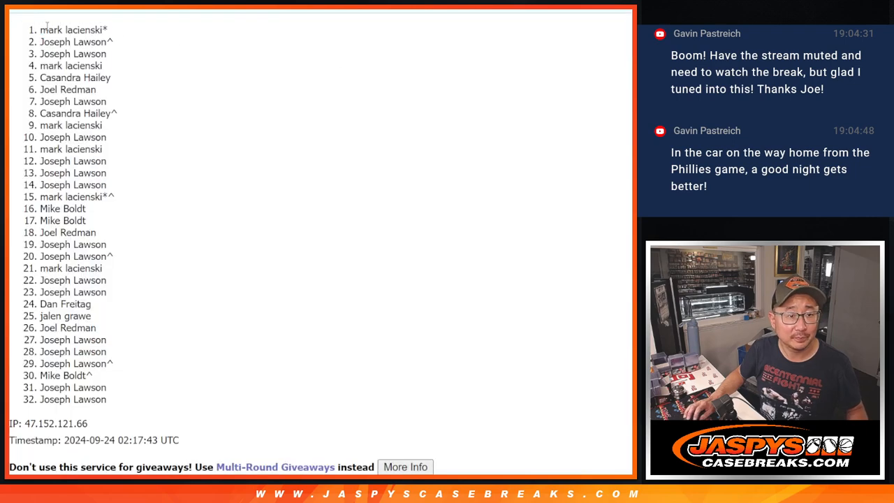
key("ctrl+a")
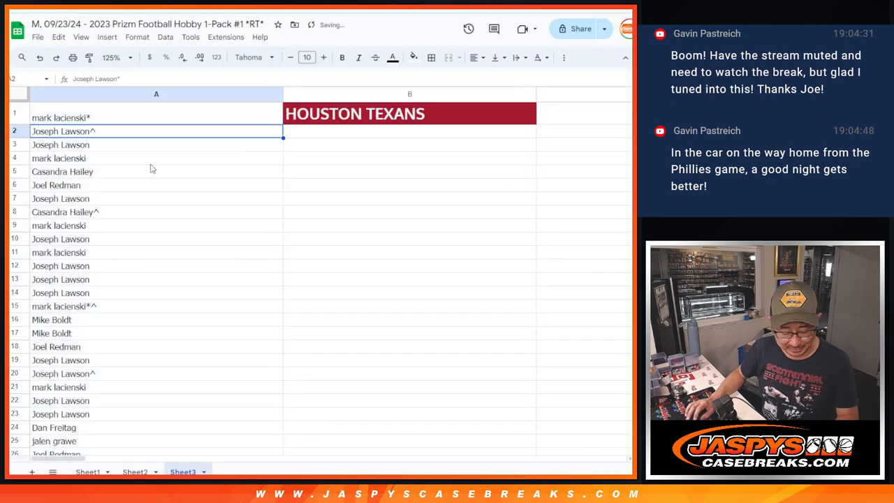
Enlarge the remaining winner's name in A1 to font size 14 beside the HOUSTON TEXANS banner
scroll("down", 3)
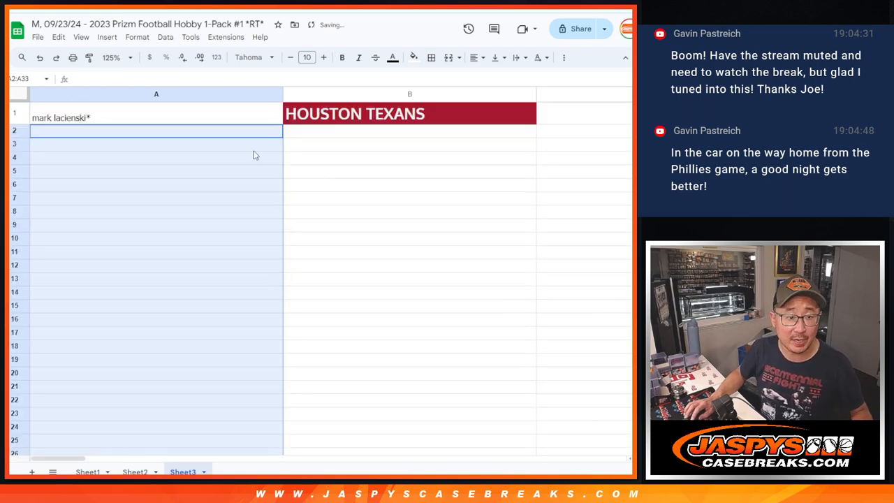
left_click(324, 57)
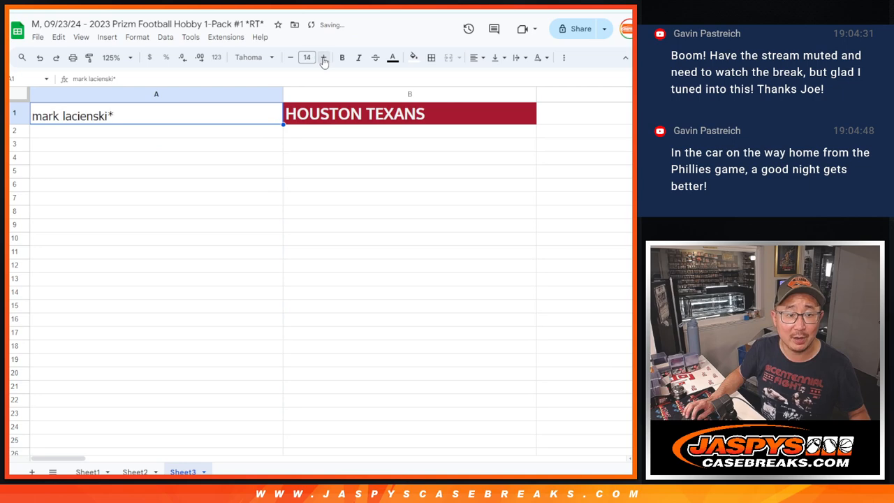